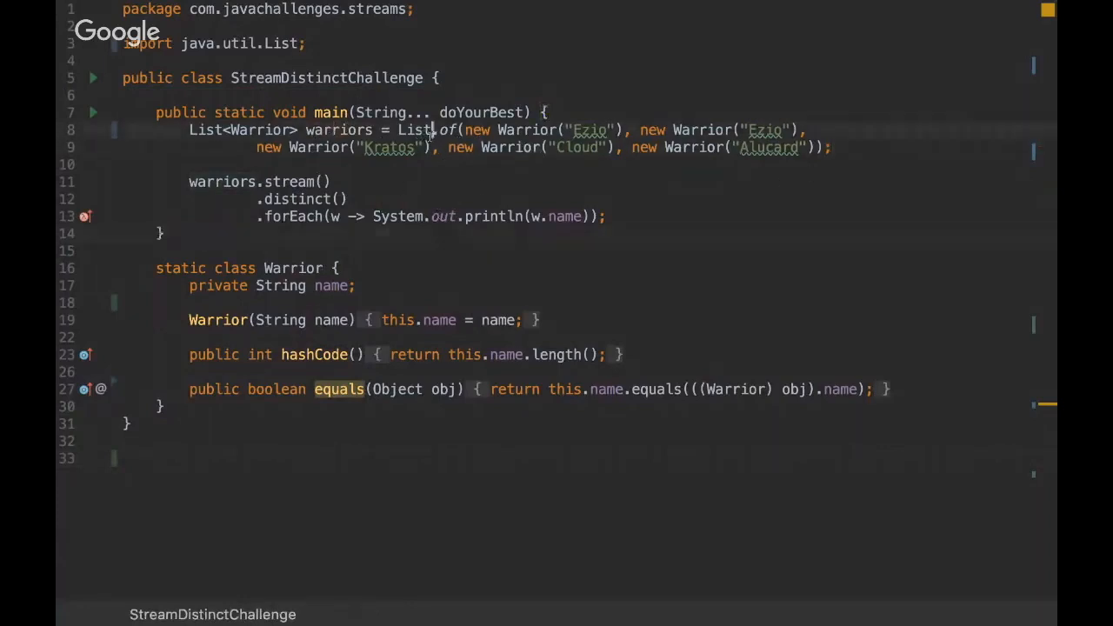
Step: Replace List.of with Set.of and declare warriors as Set<Warrior>, importing java.util.Set
double_click(415, 129)
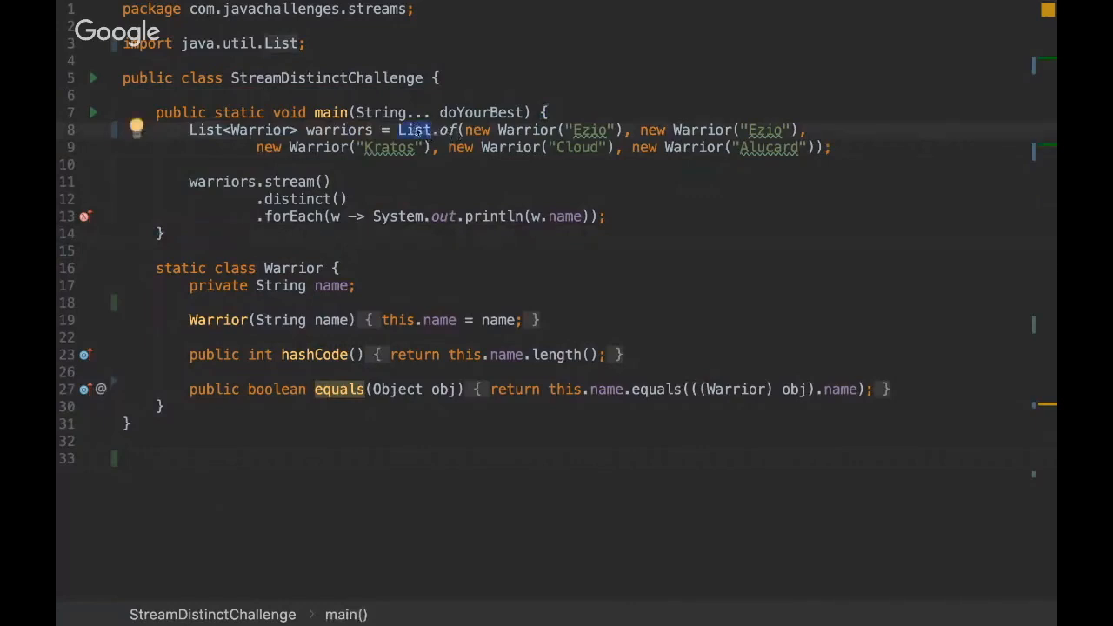
type("Se")
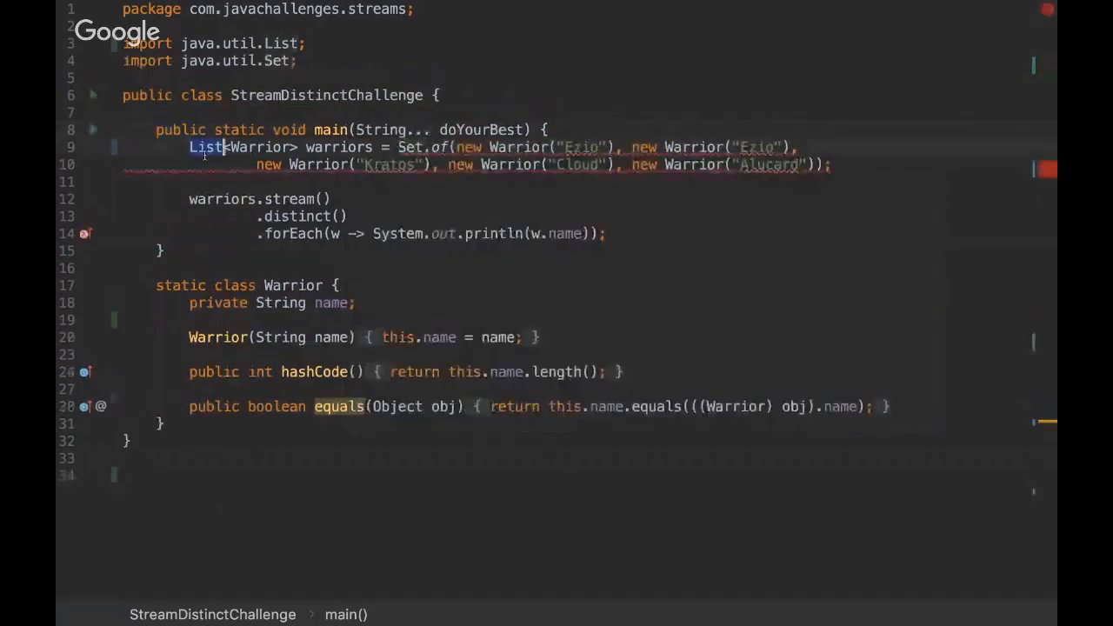
type("Set")
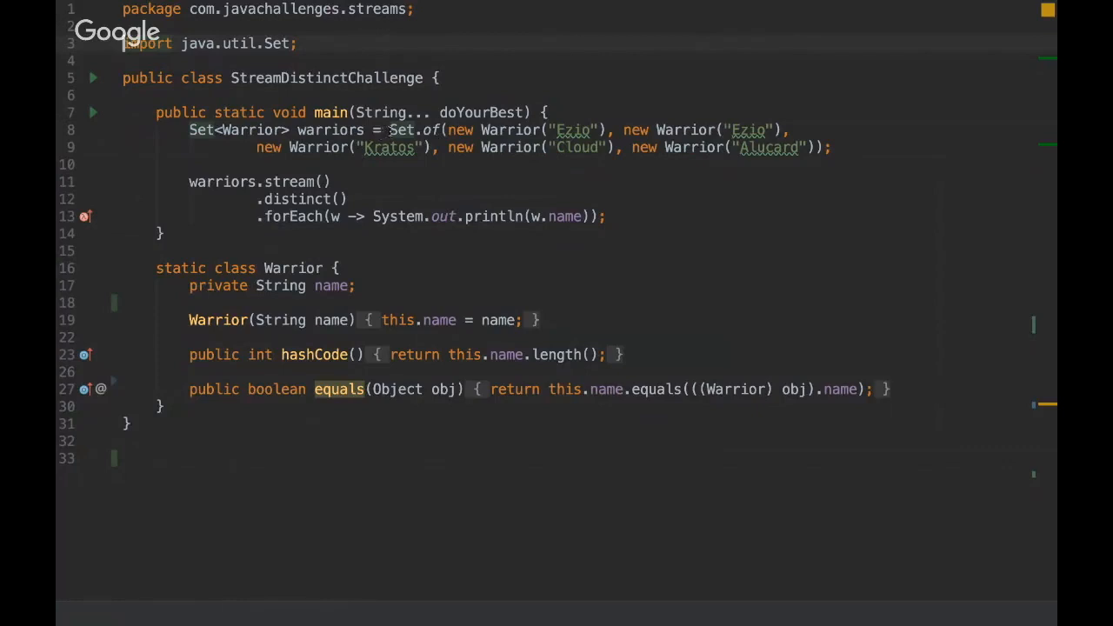
double_click(416, 129)
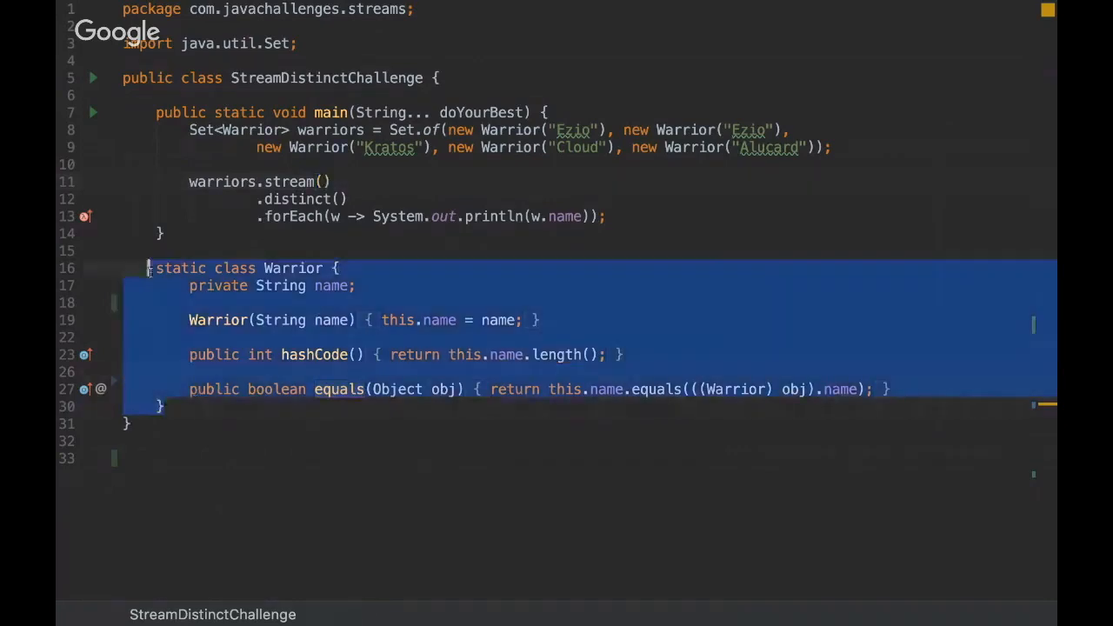
left_click(166, 233)
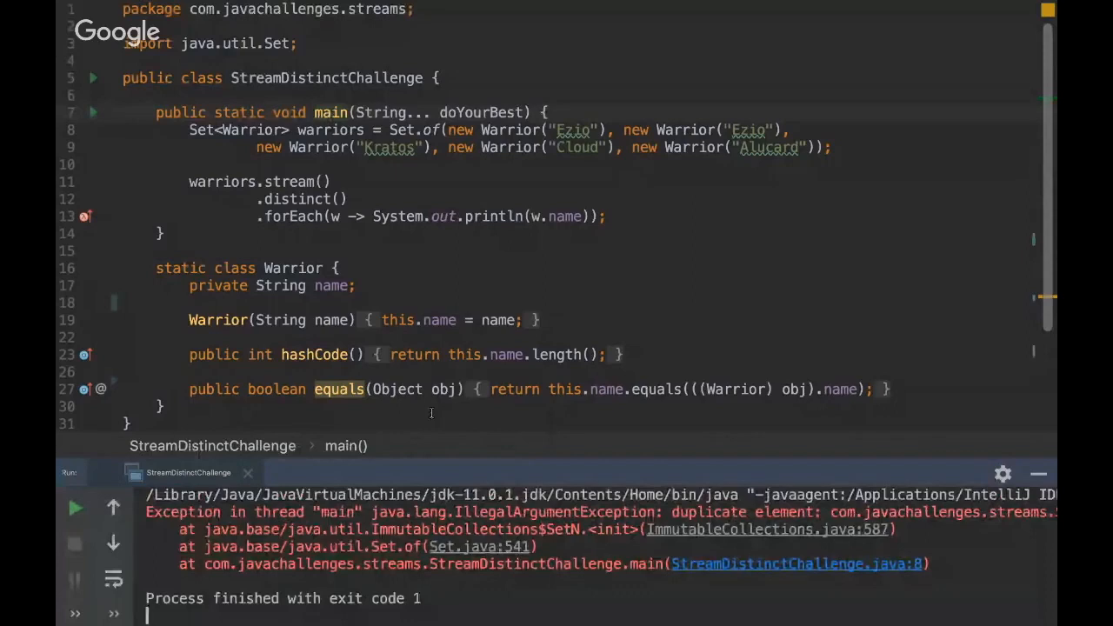
Step: Scroll down to the comment below the class listing warrior names in random order
scroll("down", 3)
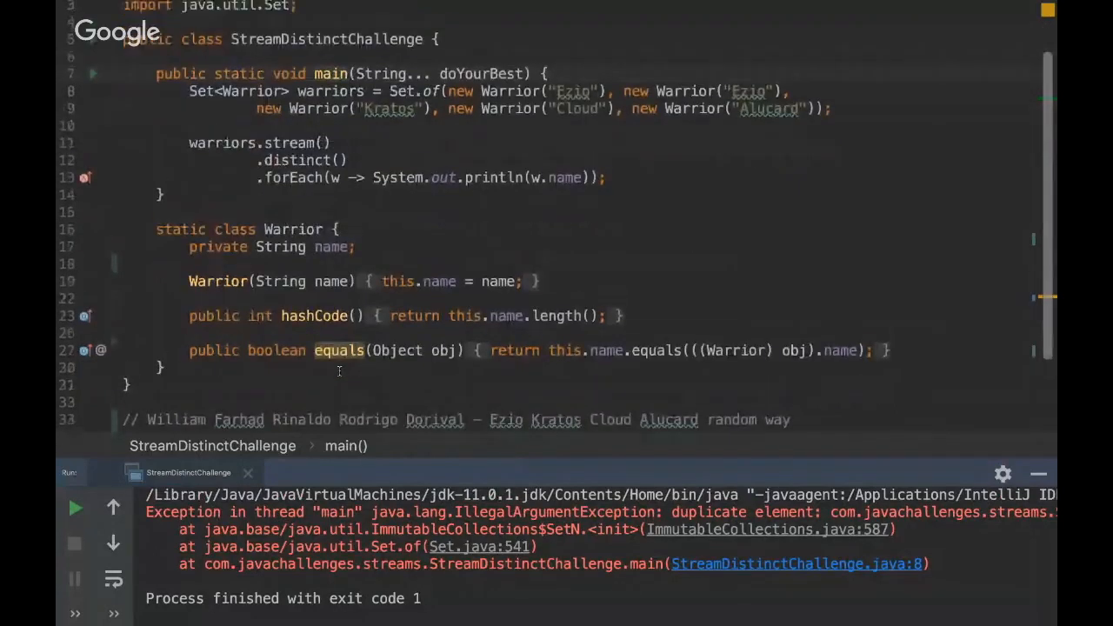
scroll("down", 3)
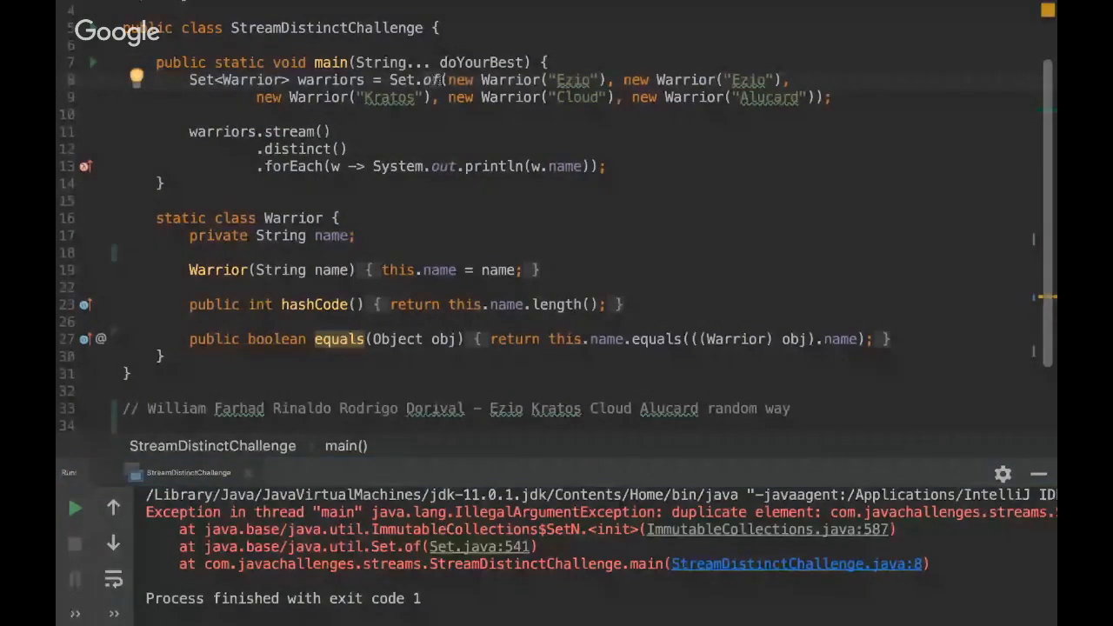
mouse_move(431, 80)
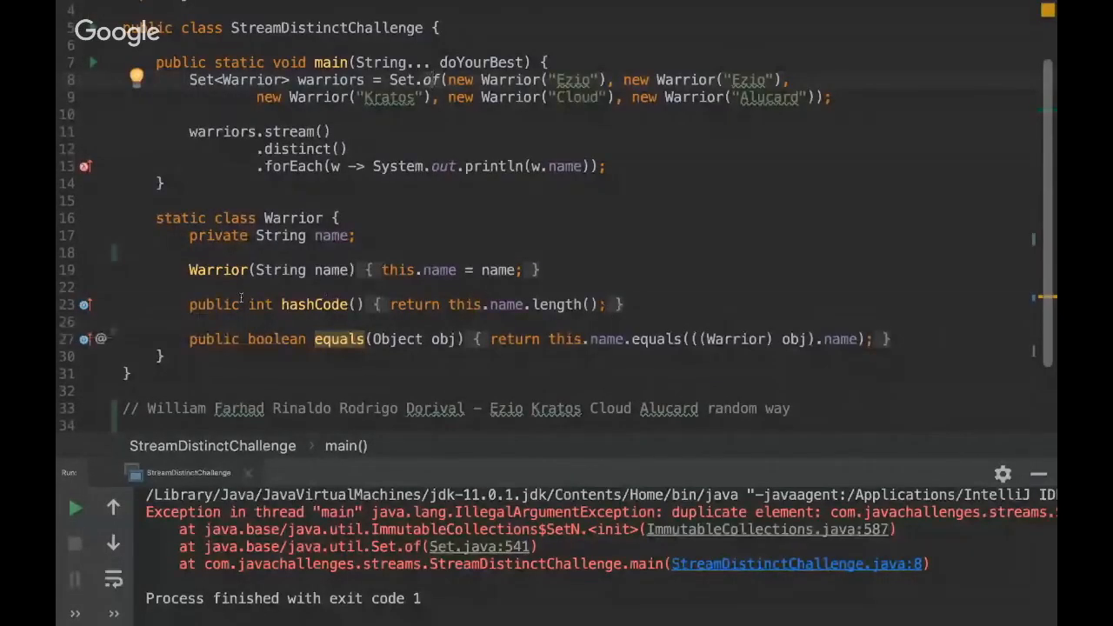
Step: Try super.hashCode() in hashCode, run it, then restore this.name.length()
left_click(397, 304)
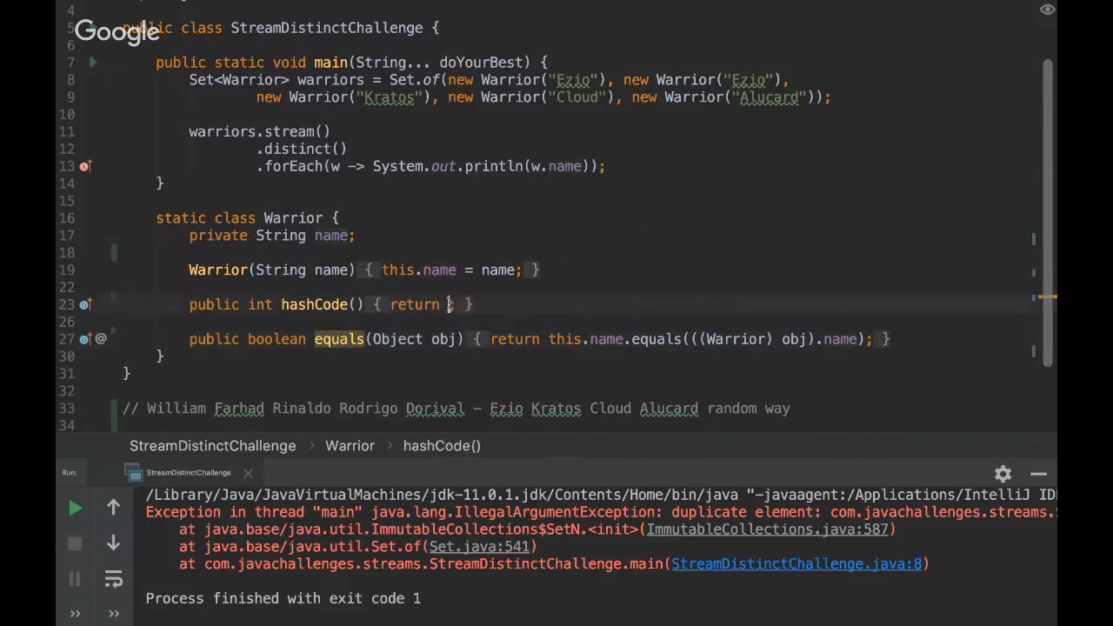
type("super.")
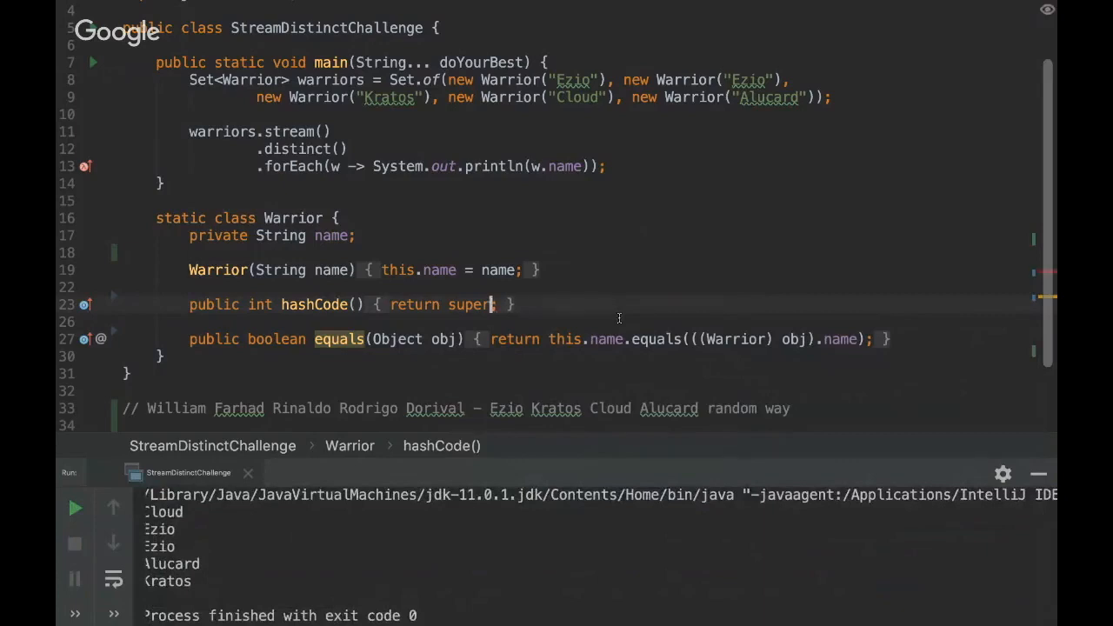
type("this.name.length()")
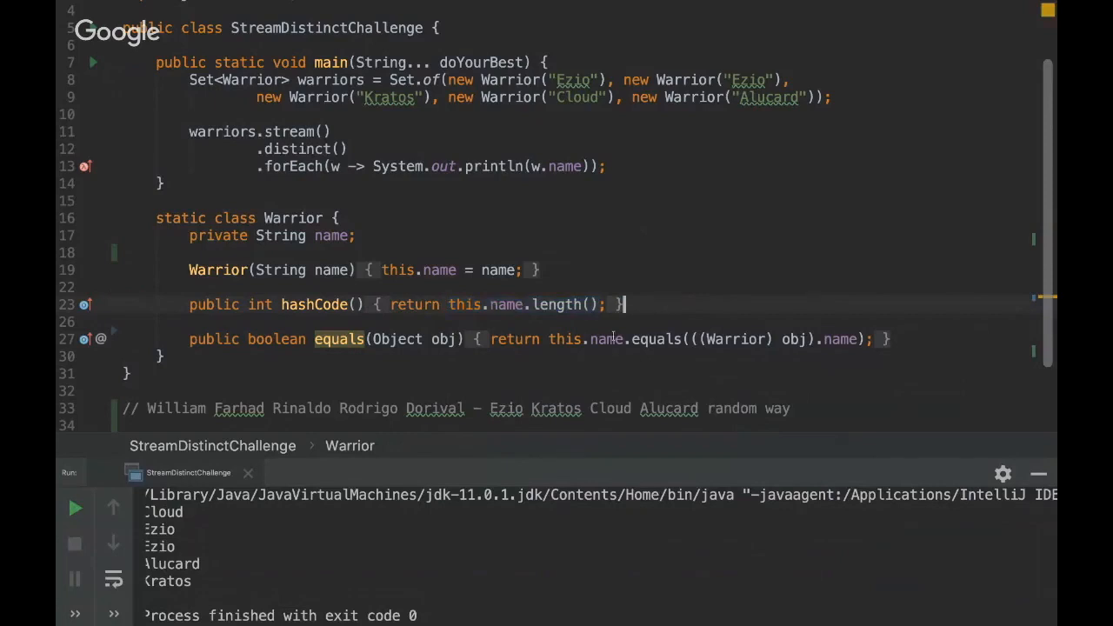
Step: Switch warriors back to List<Warrior> with List.of and rerun, printing Ezio, Kratos, Cloud, Alucard
left_click(619, 305)
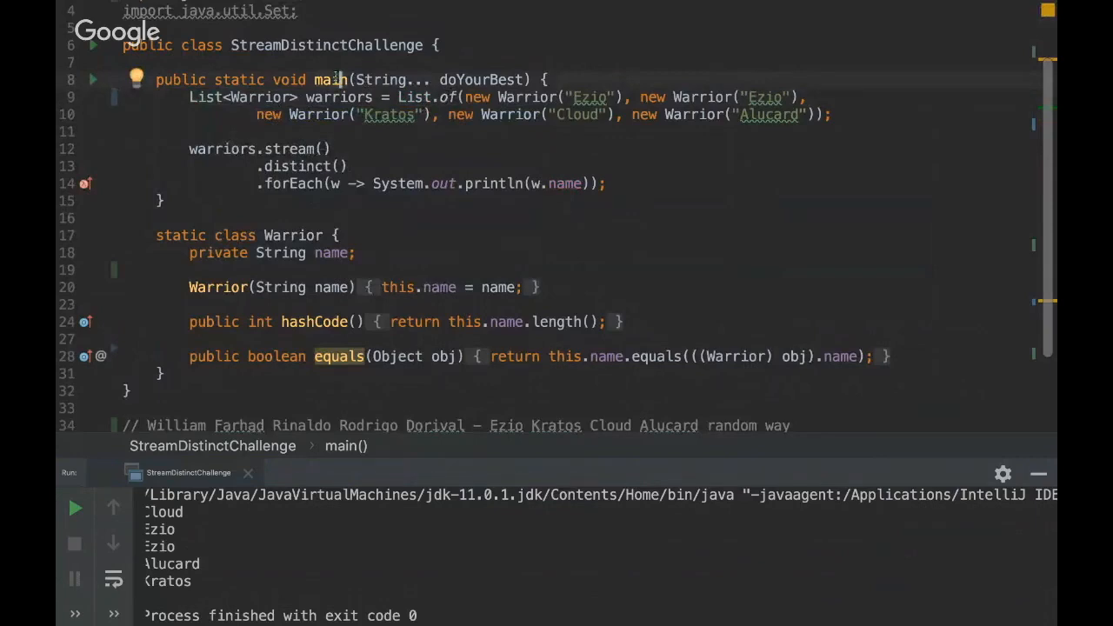
left_click(73, 508)
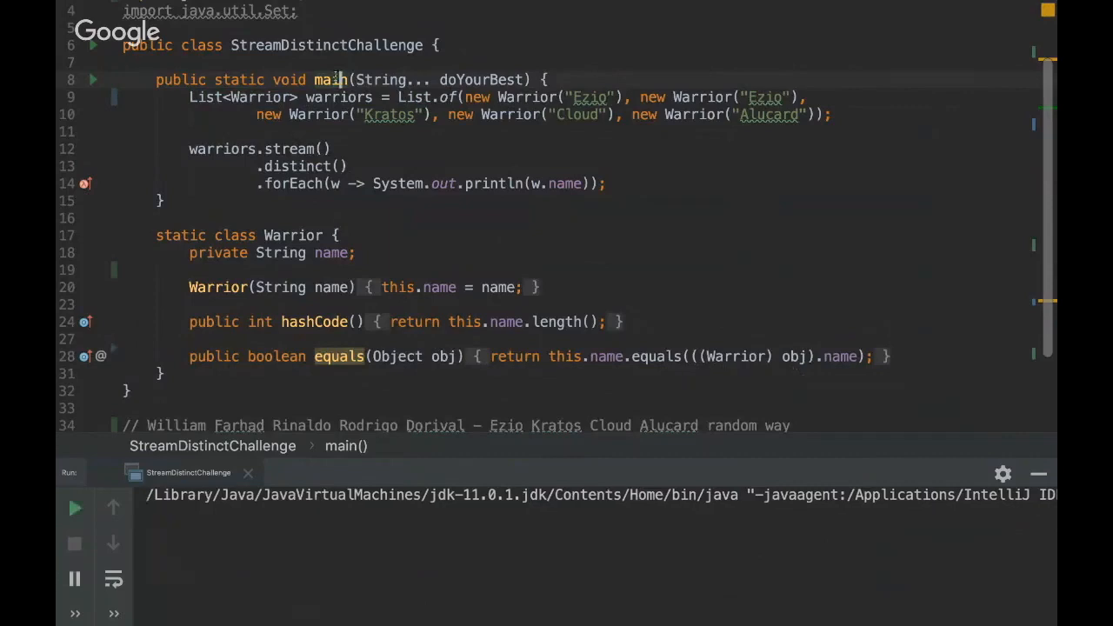
left_click(73, 508)
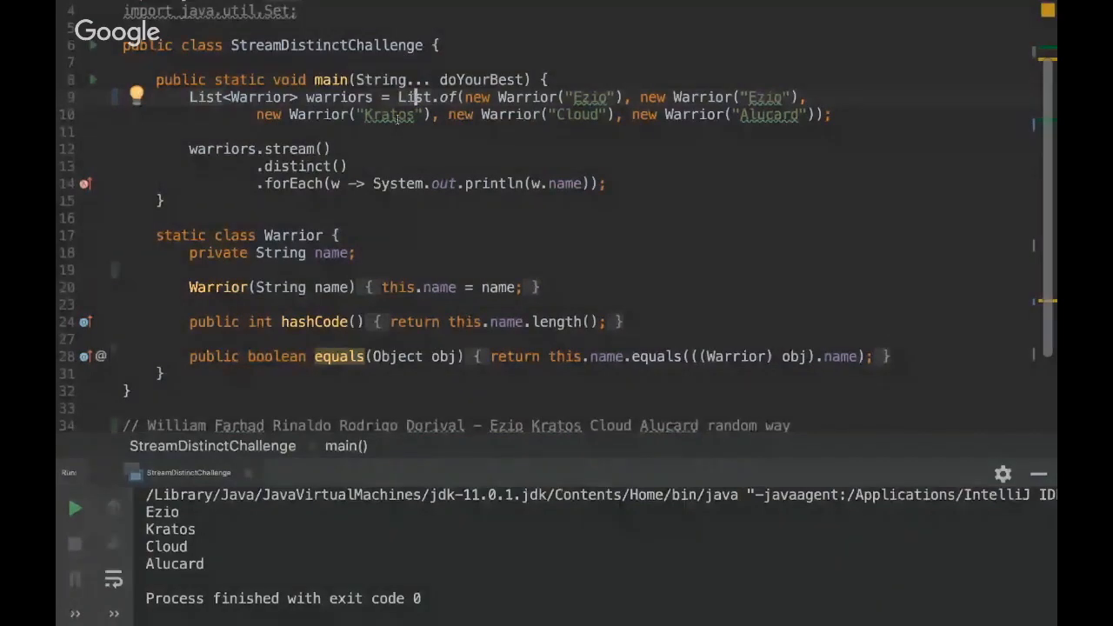
left_click_drag(188, 150, 346, 167)
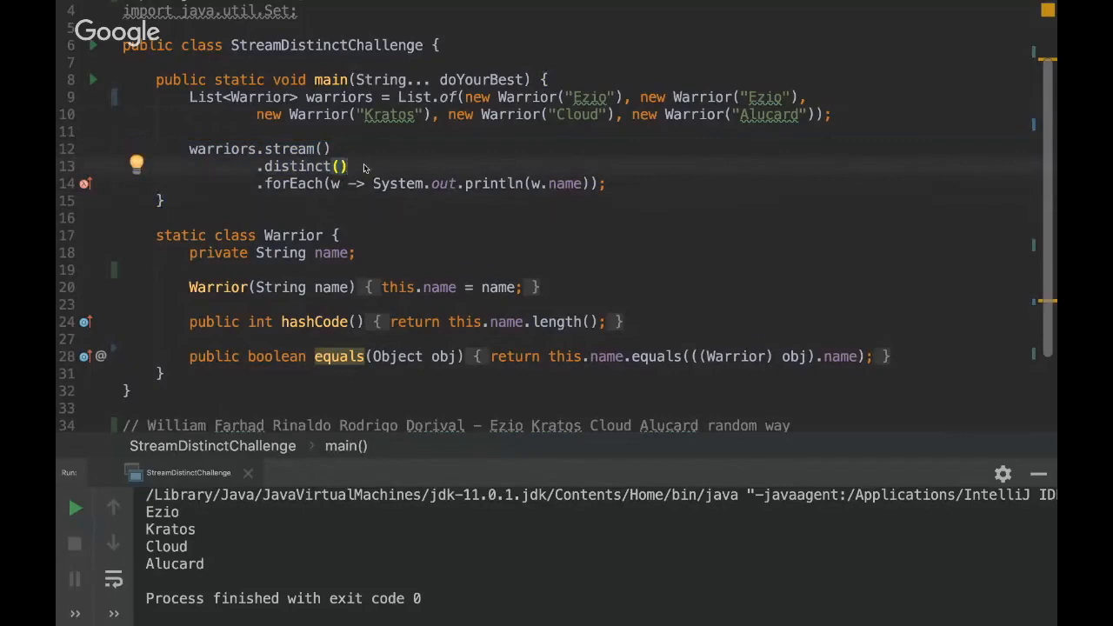
left_click(348, 167)
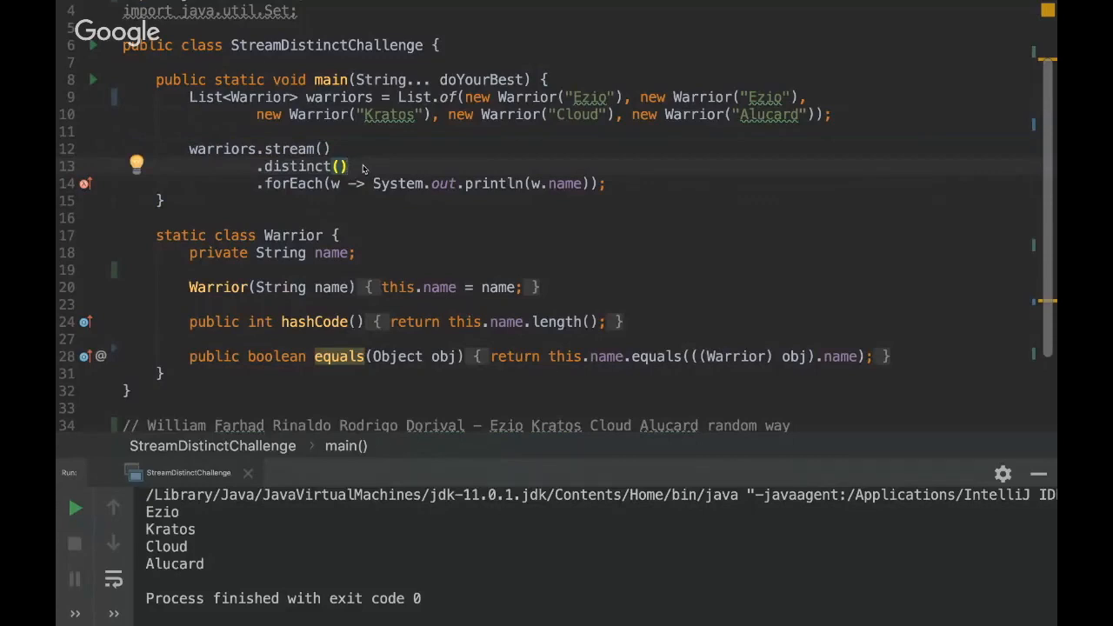
left_click(348, 167)
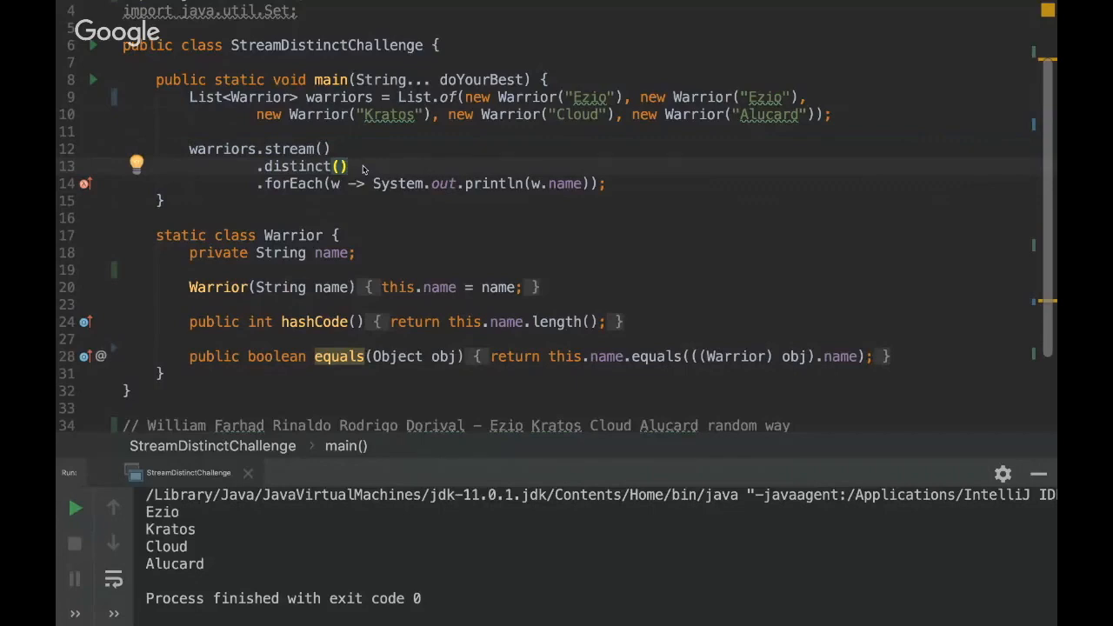
mouse_move(414, 130)
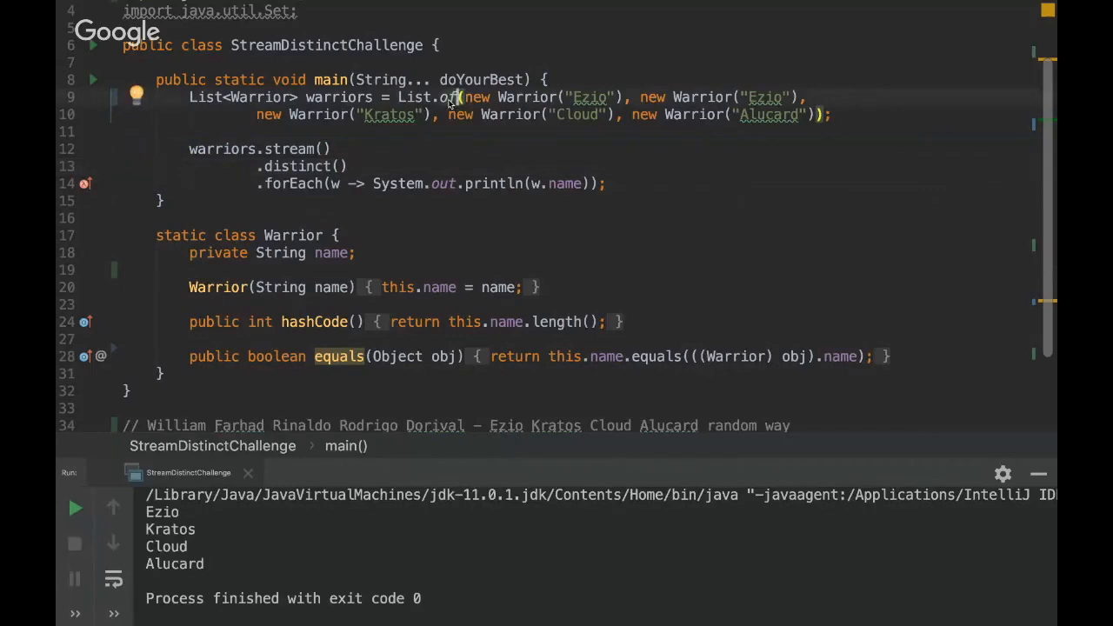
mouse_move(357, 172)
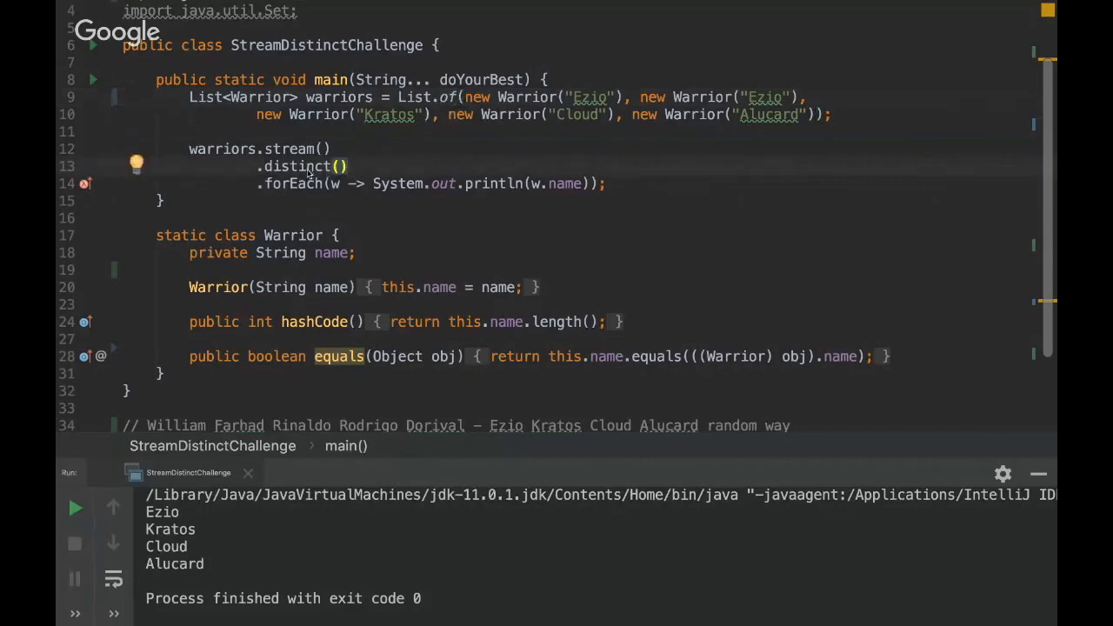
mouse_move(299, 167)
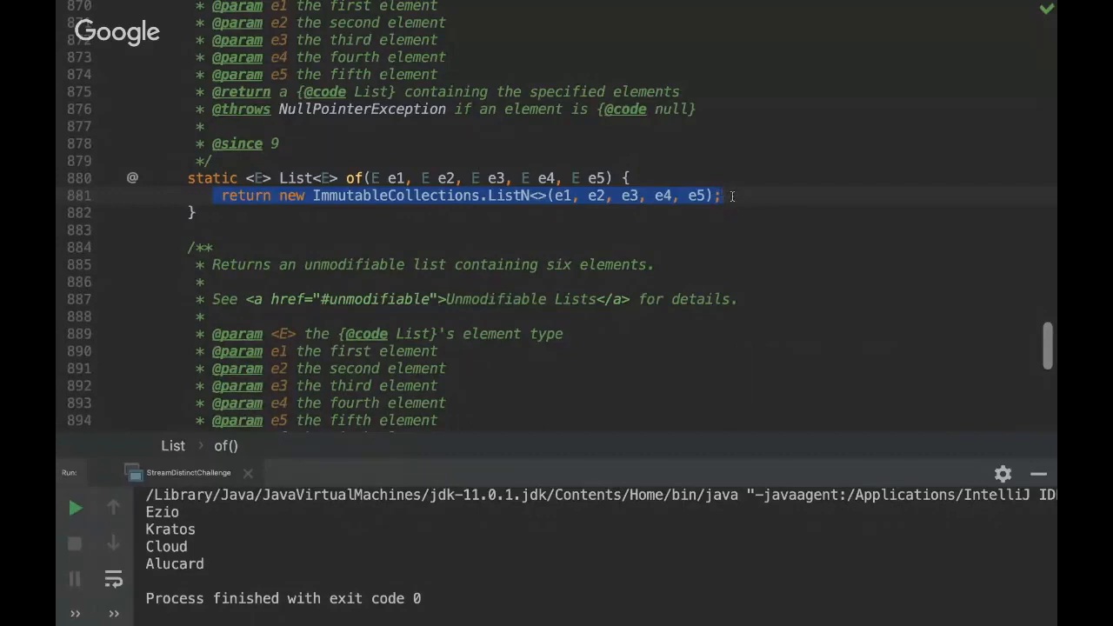
Step: Show the List.of signature resolved to five Warrior parameters in StreamDistinctChallenge
left_click(346, 178)
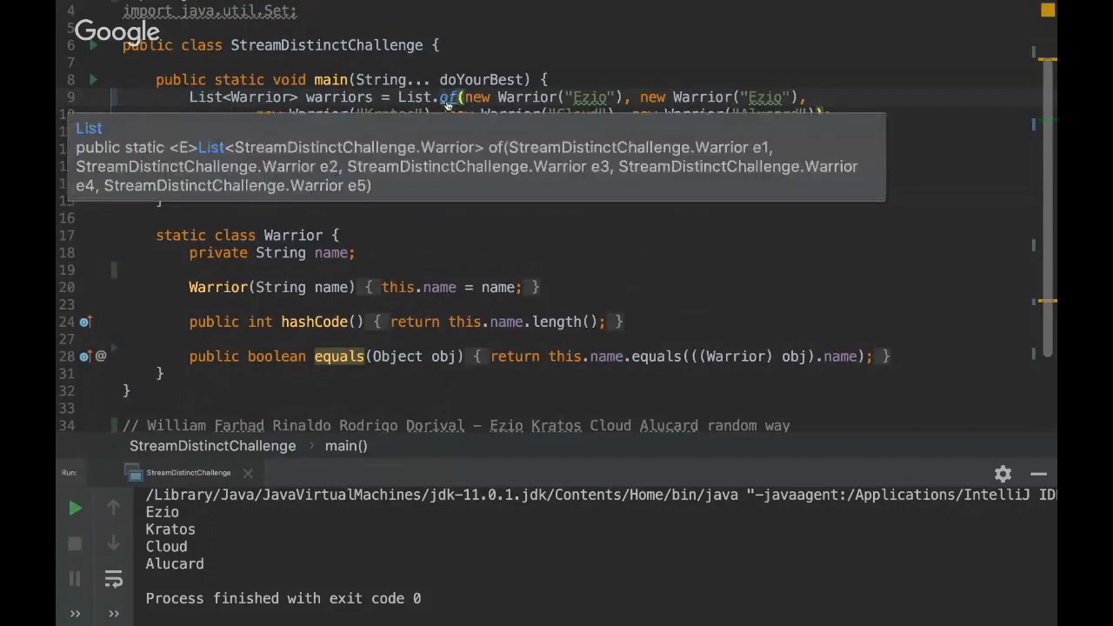
mouse_move(448, 99)
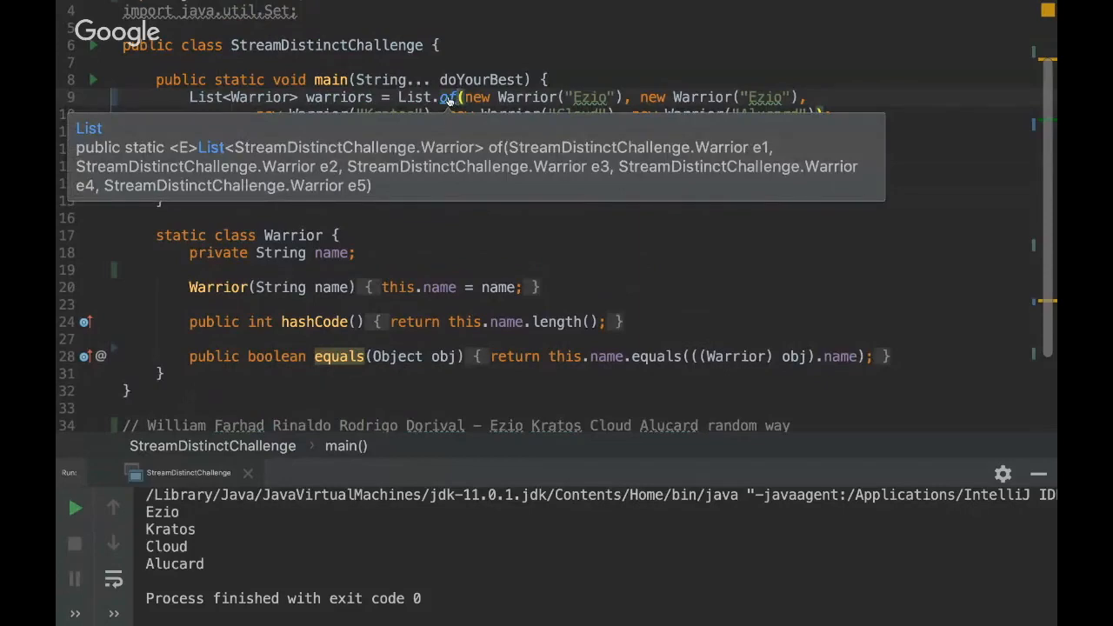
left_click(449, 98)
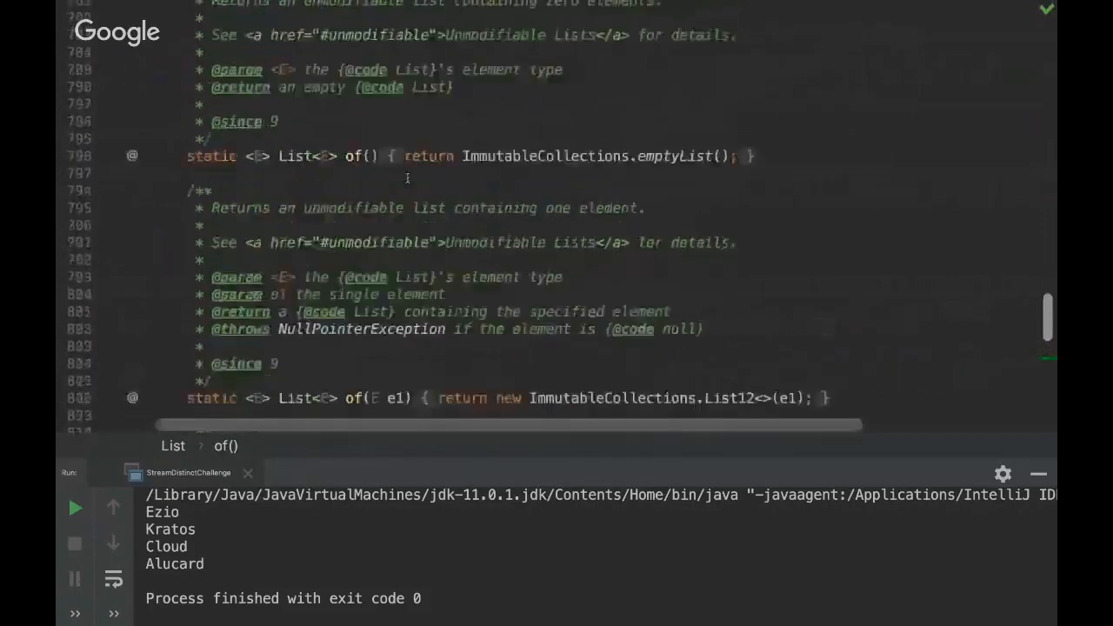
scroll("down", 3)
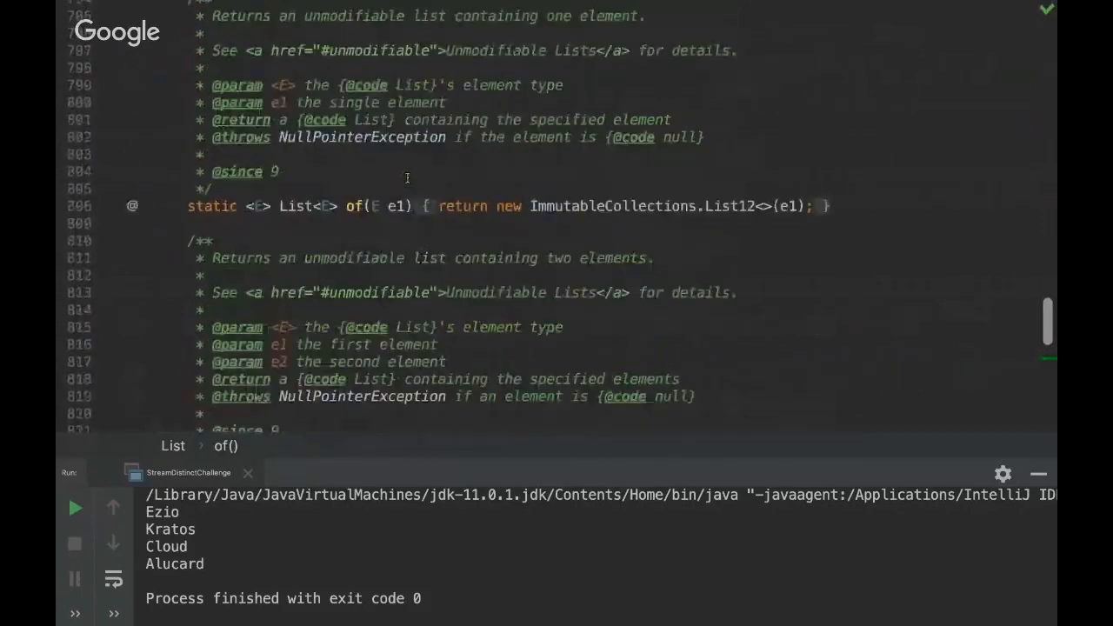
scroll("down", 3)
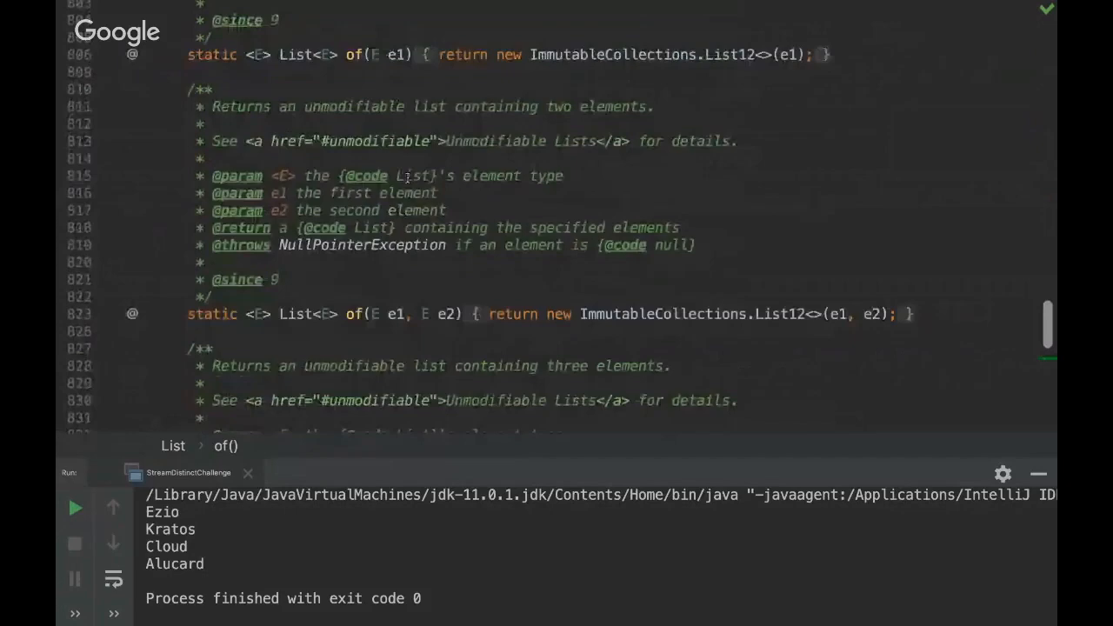
scroll("down", 3)
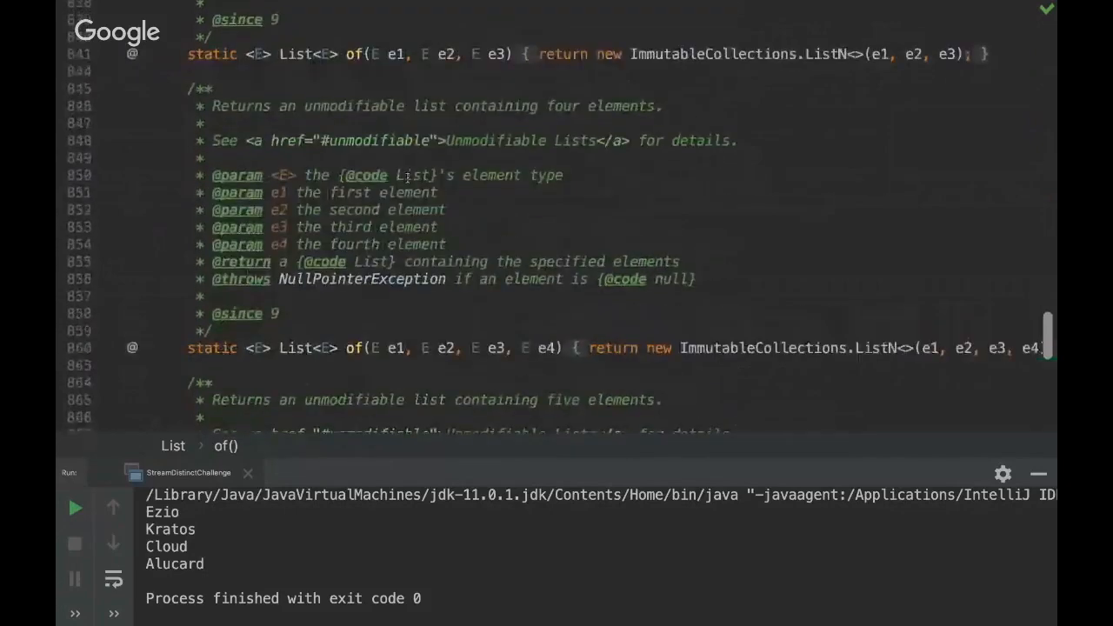
scroll("down", 3)
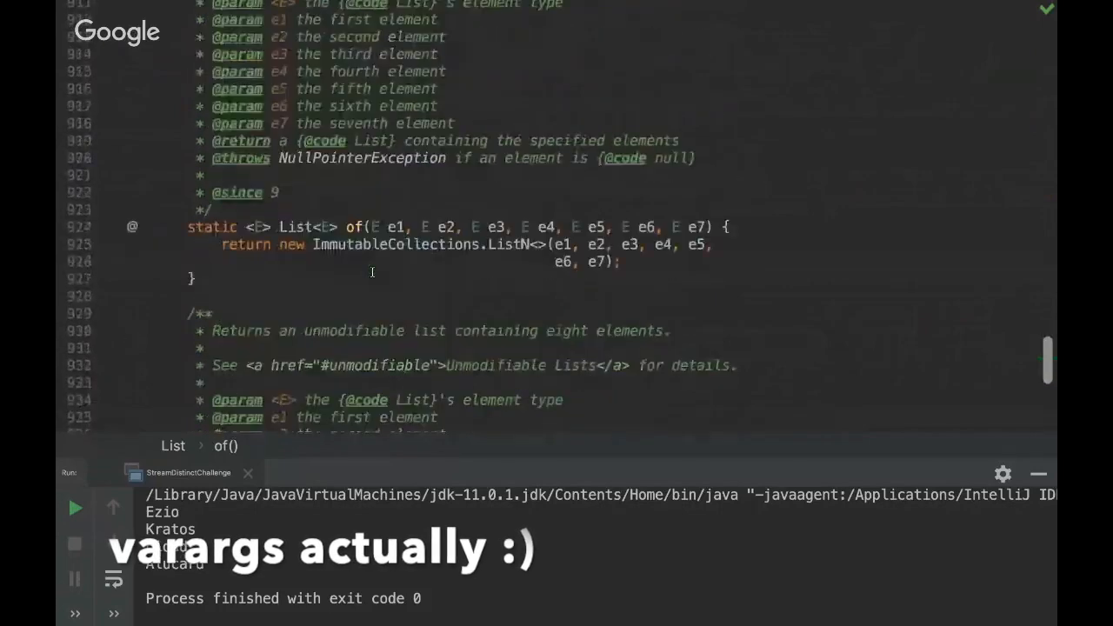
scroll("down", 3)
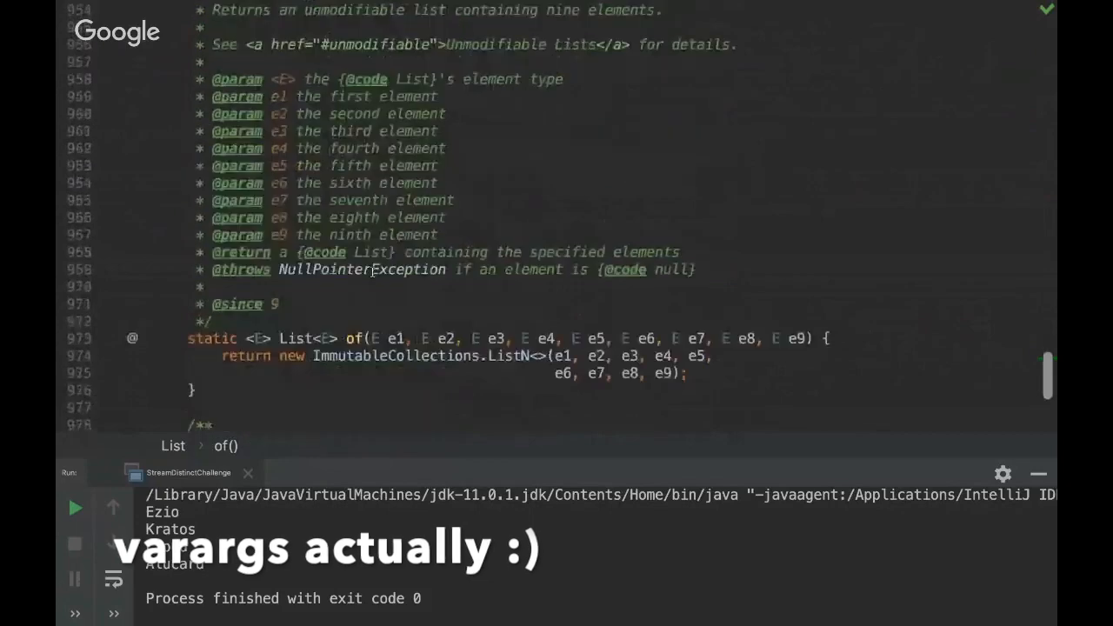
scroll("down", 3)
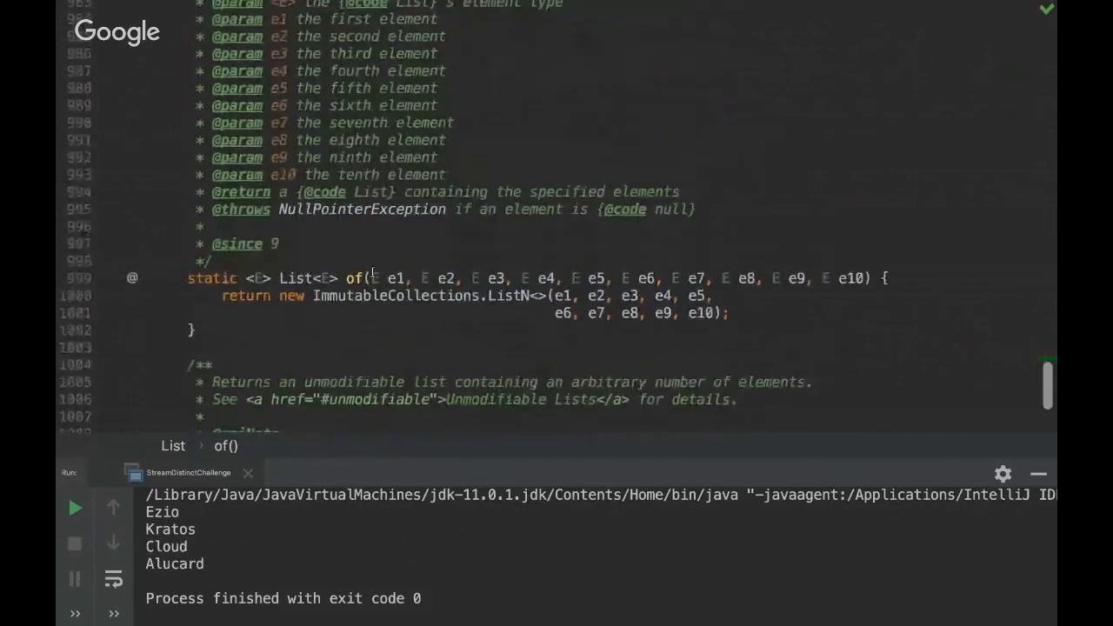
scroll("down", 3)
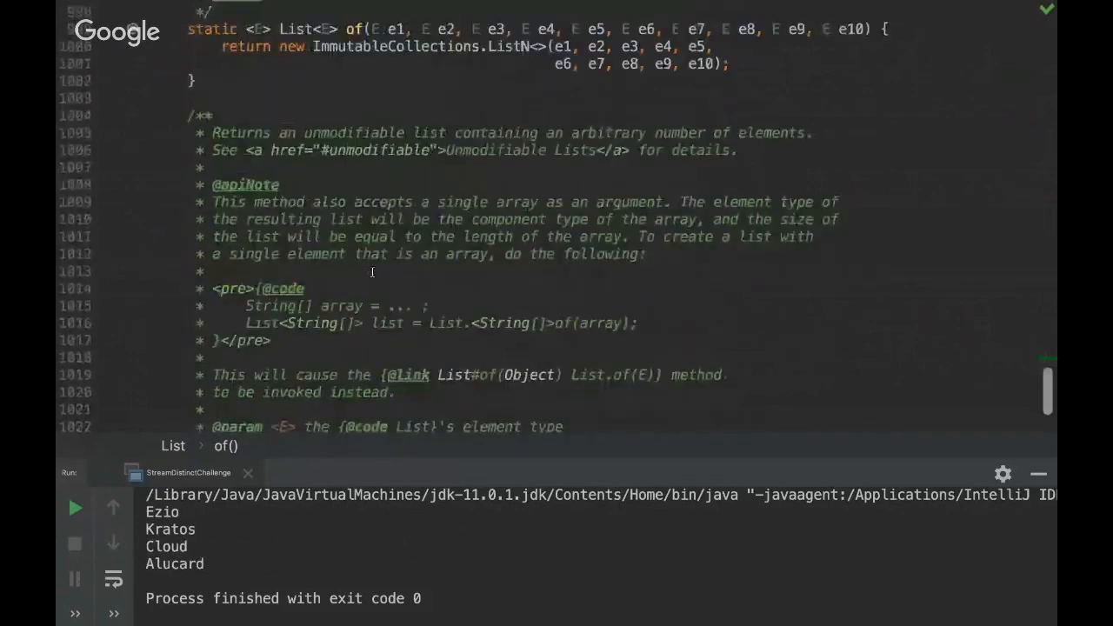
scroll("down", 3)
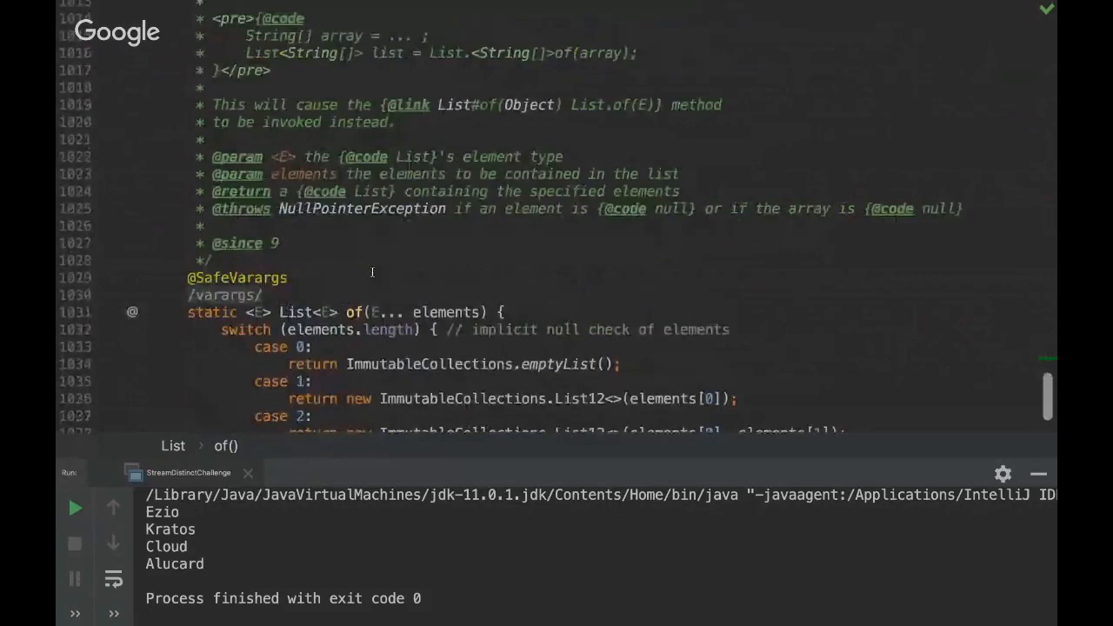
scroll("down", 3)
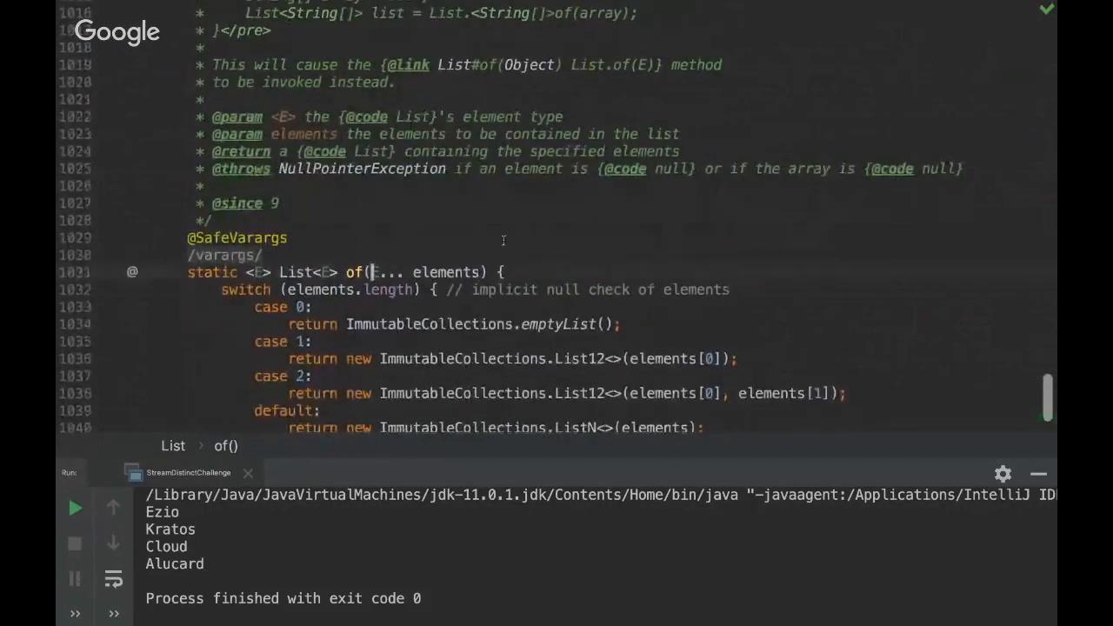
scroll("down", 3)
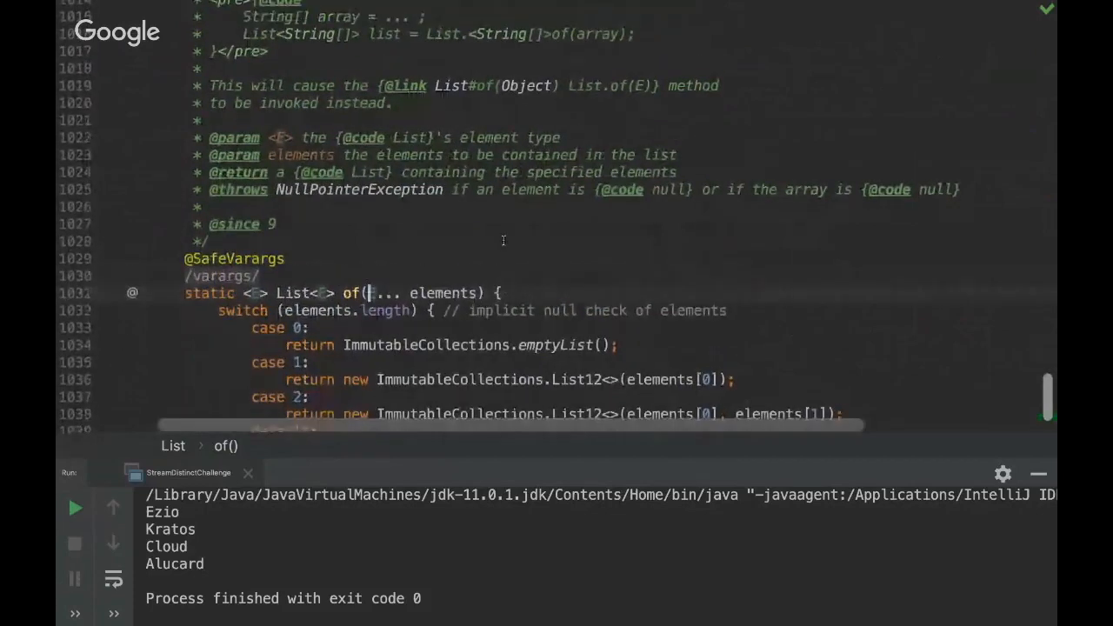